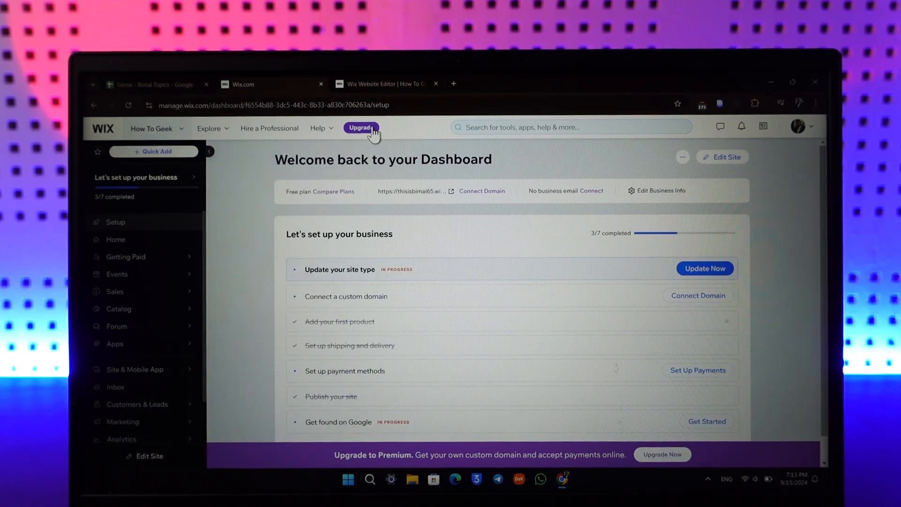
- Start the Premium upgrade from the dashboard to list Business Elite, Business, Core and Light plans
{"action": "left_click", "coordinate": [361, 128]}
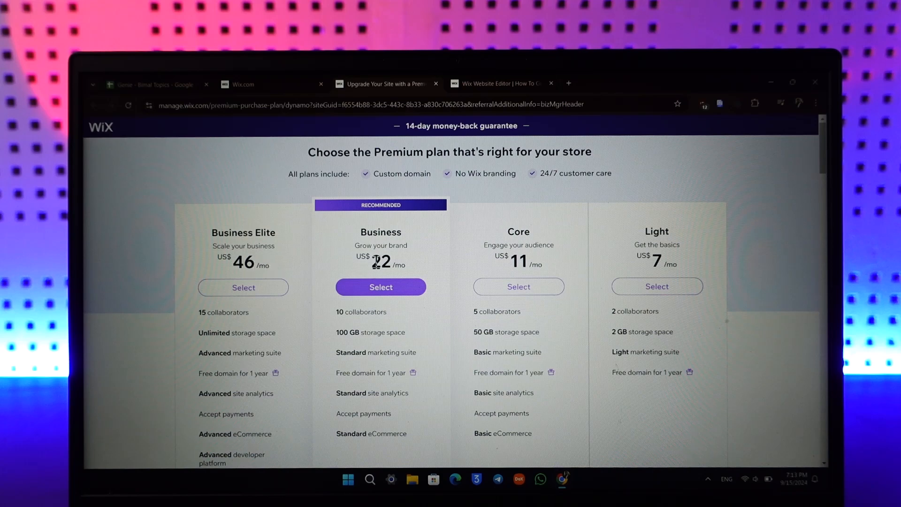
{"action": "mouse_move", "coordinate": [396, 276]}
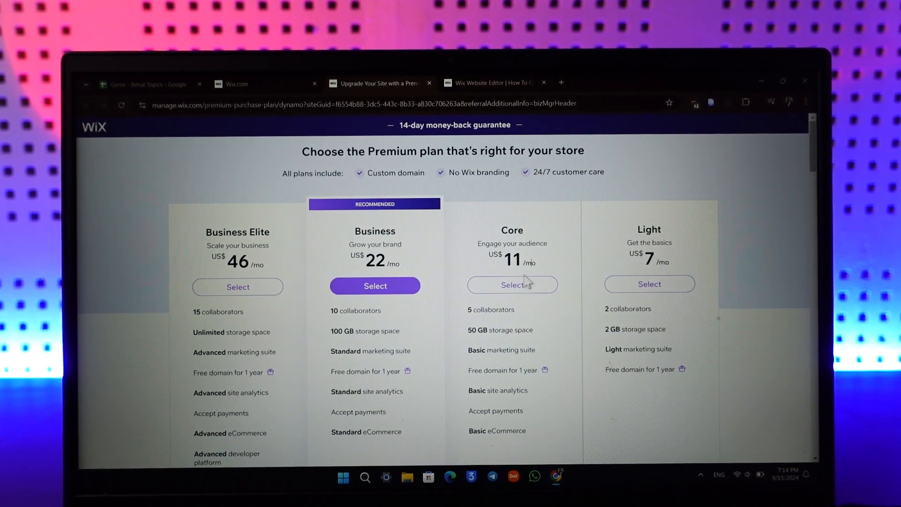
- Review the plan comparison and select the Business plan for the store
{"action": "scroll", "scroll_direction": "down", "scroll_amount": 3}
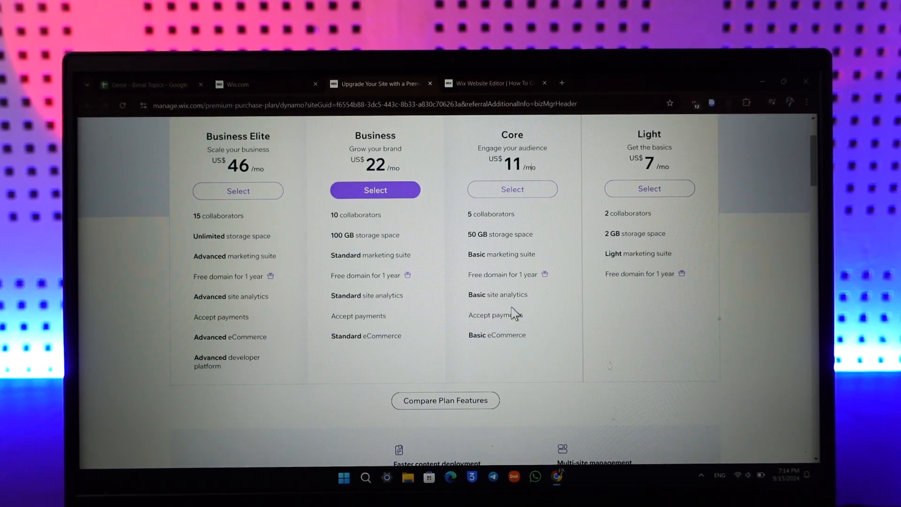
{"action": "scroll", "scroll_direction": "down", "scroll_amount": 3}
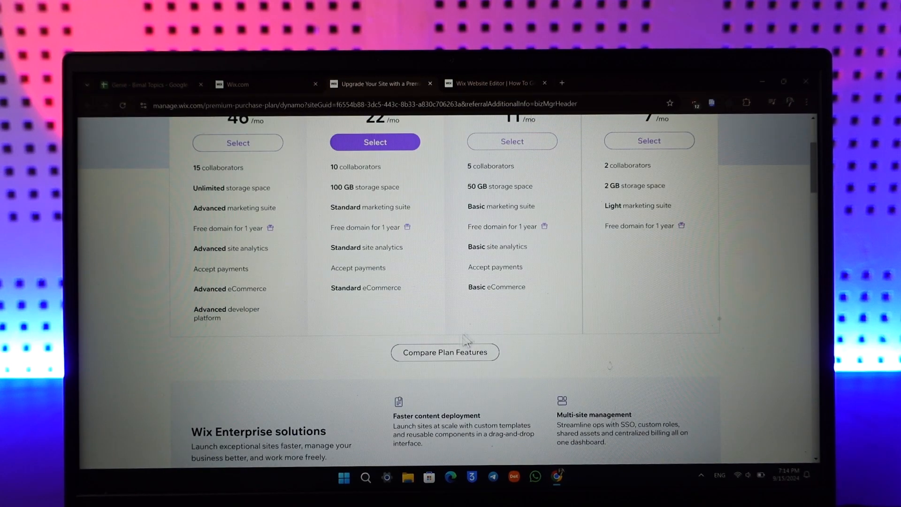
{"action": "left_click", "coordinate": [375, 142]}
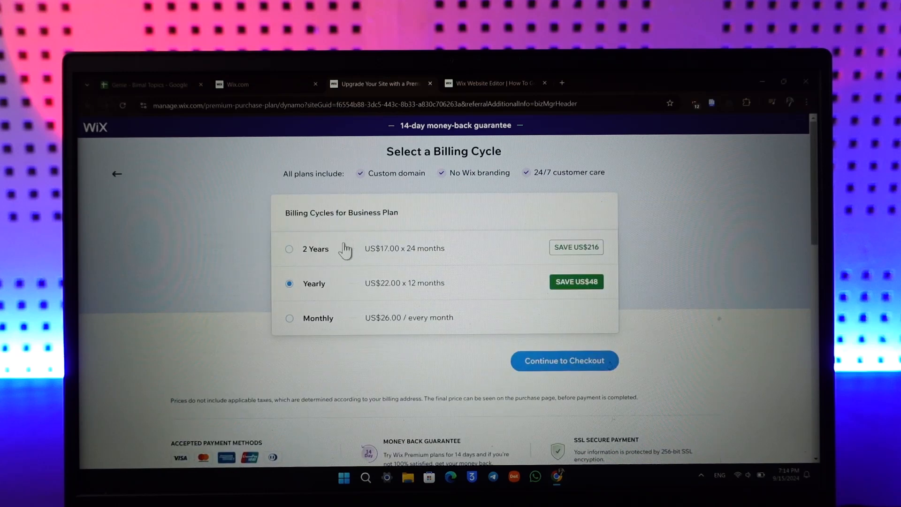
{"action": "mouse_move", "coordinate": [455, 300]}
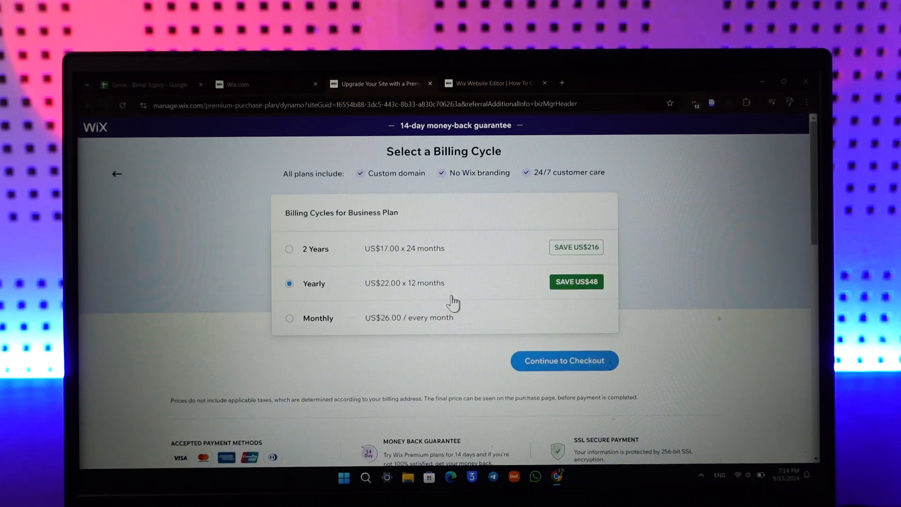
- Settle on 2-year billing after checking Monthly, reaching the US$408 Complete Your Purchase page
{"action": "left_click", "coordinate": [289, 248]}
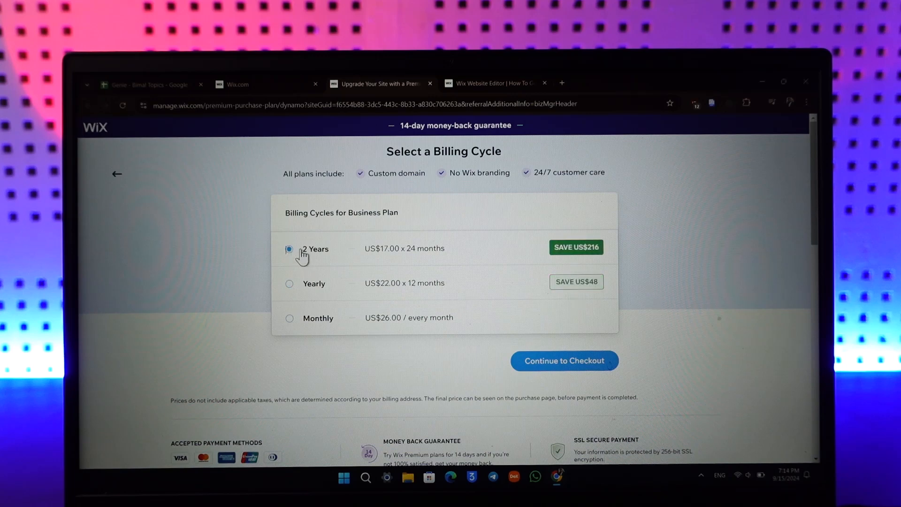
{"action": "left_click", "coordinate": [288, 318]}
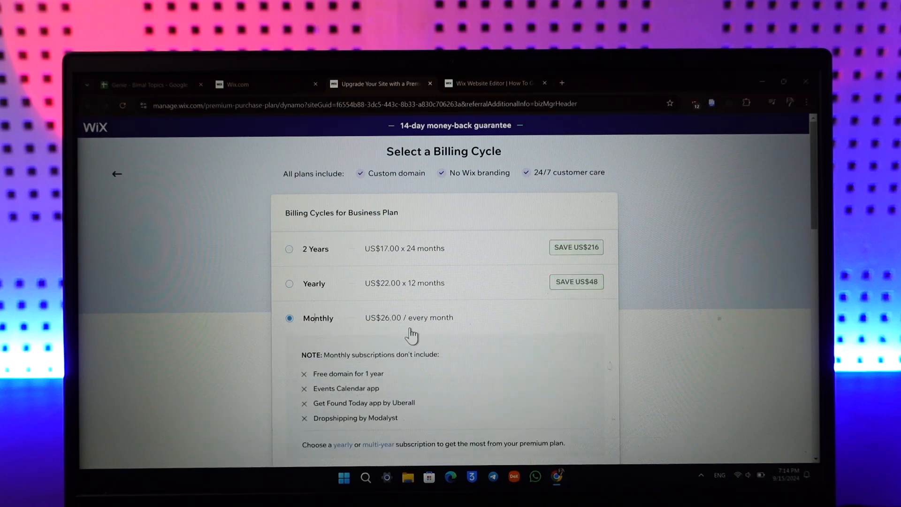
{"action": "left_click", "coordinate": [289, 201]}
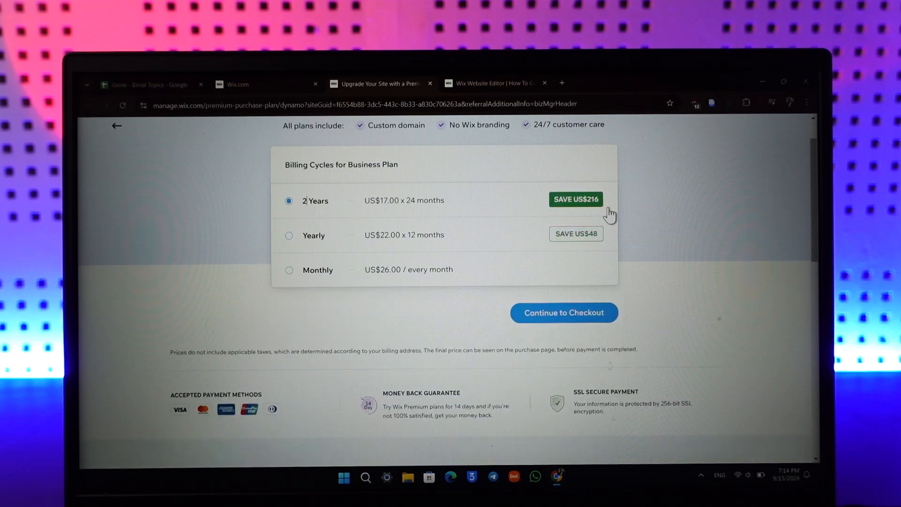
{"action": "mouse_move", "coordinate": [625, 301]}
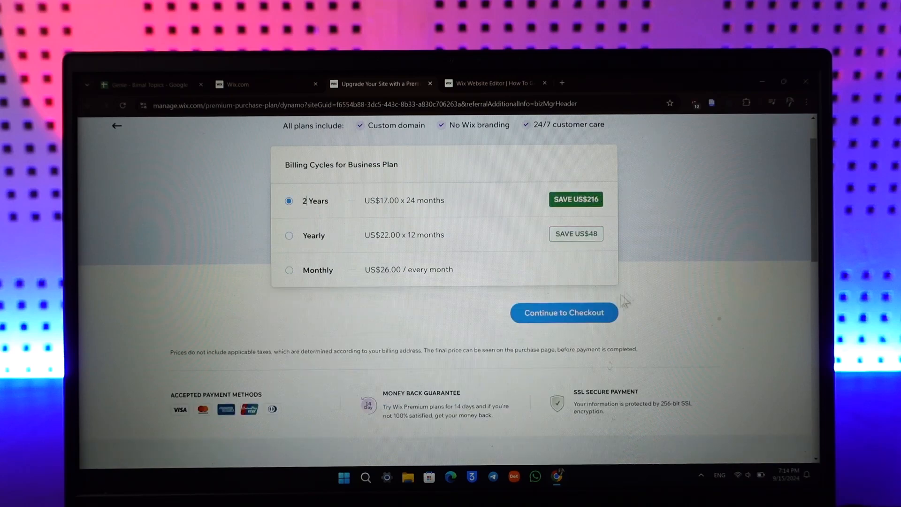
{"action": "left_click", "coordinate": [563, 312]}
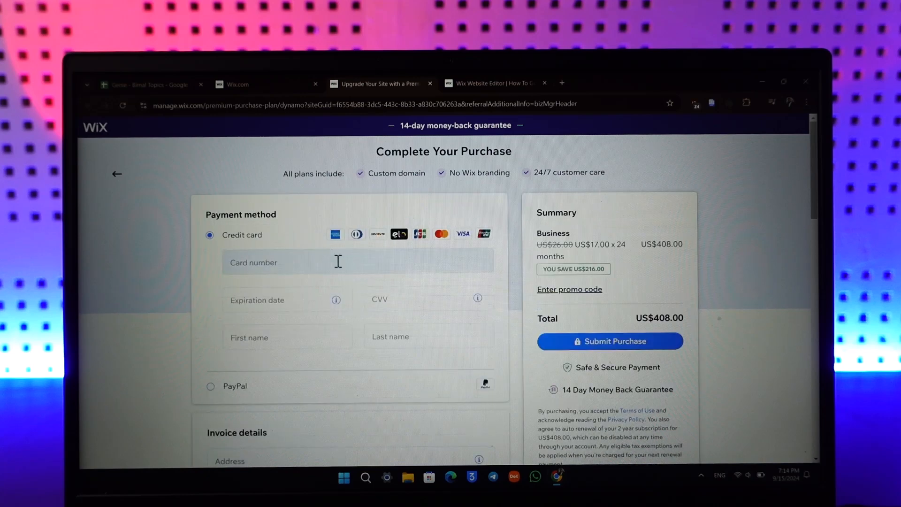
- Leave the checkout unpaid via the Leave site? dialog and return to the dashboard
{"action": "scroll", "scroll_direction": "down", "scroll_amount": 3}
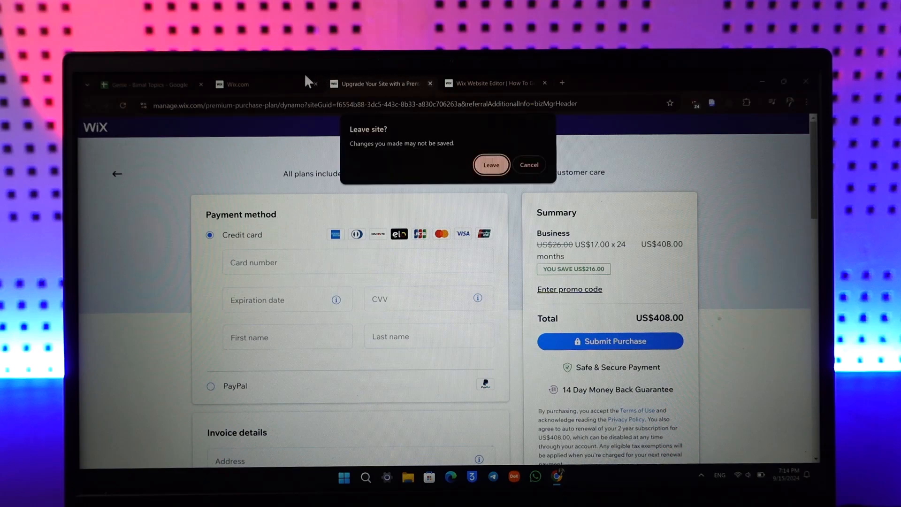
{"action": "left_click", "coordinate": [491, 165]}
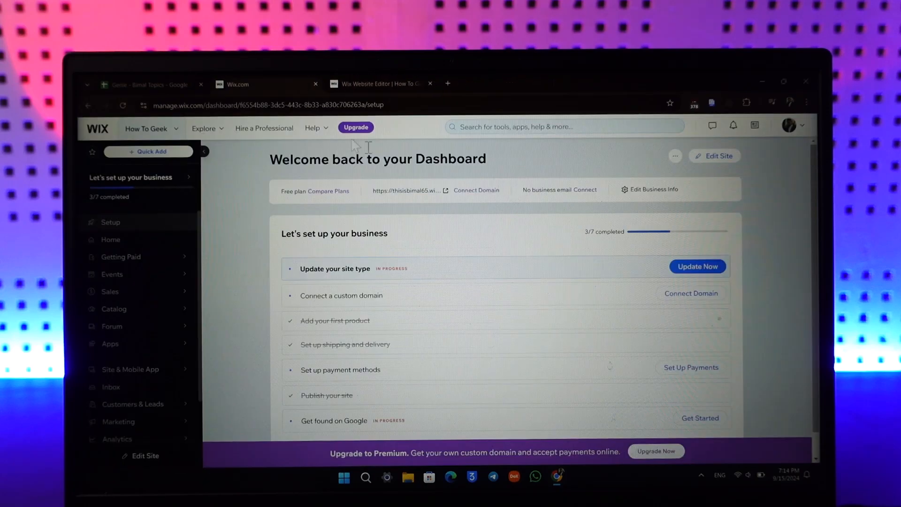